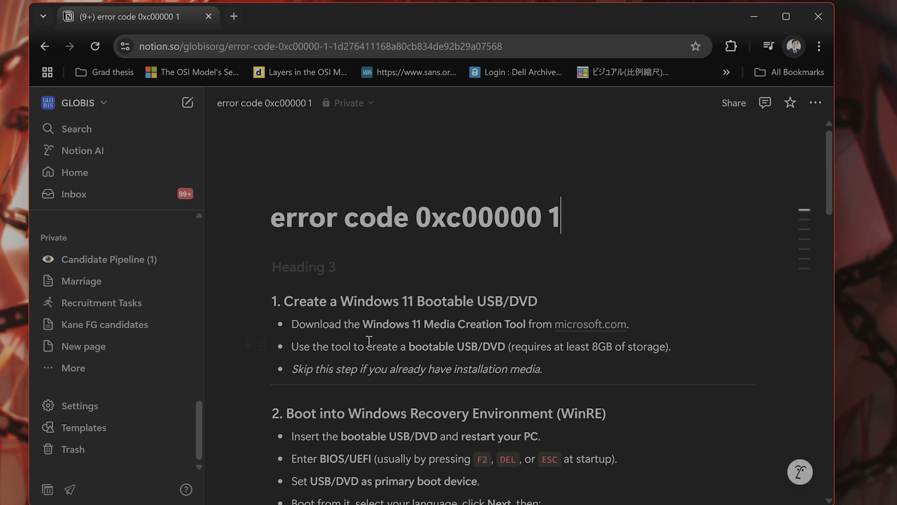
# Step: Select 'Windows 11 Media Creation Tool' in step 1 and drag it into Chrome to search Google
pyautogui.moveTo(364, 324); pyautogui.dragTo(525, 323)
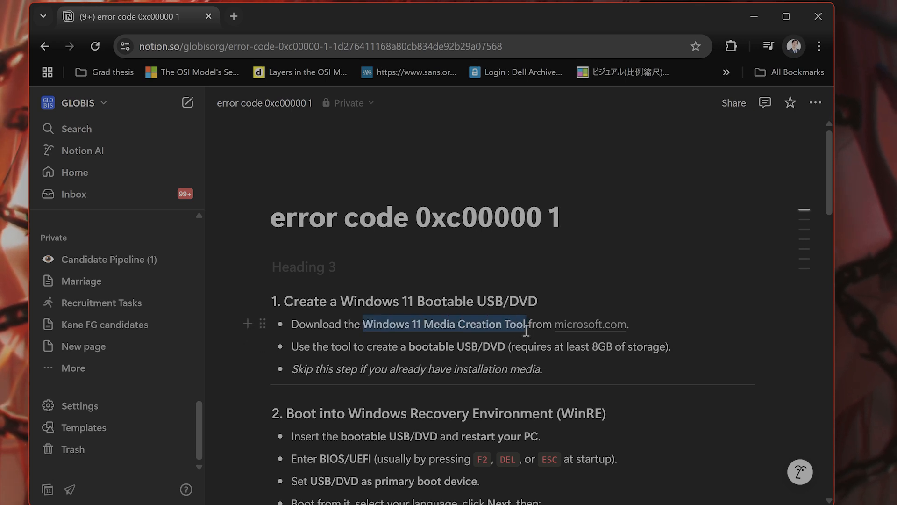
pyautogui.moveTo(364, 324); pyautogui.dragTo(524, 324)
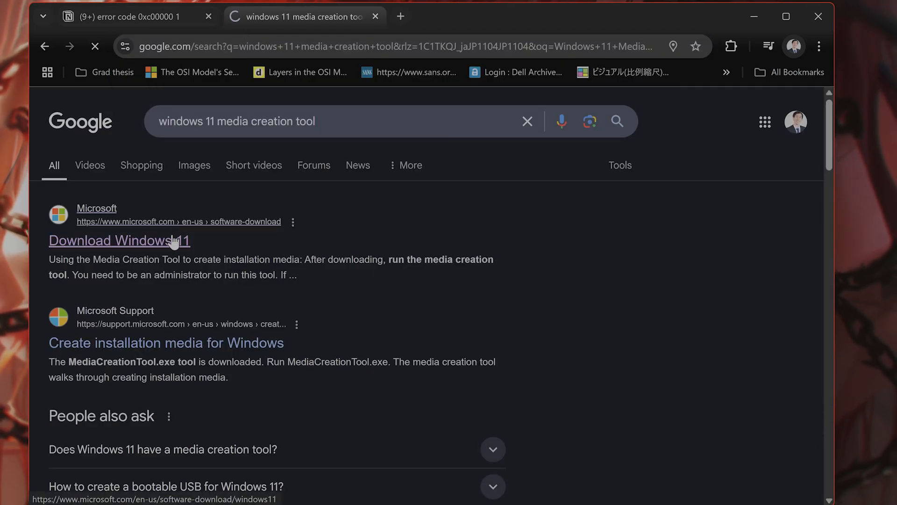
# Step: Open Microsoft's Download Windows 11 page, view Create Windows 11 Installation Media, then return to Notion
pyautogui.click(119, 240)
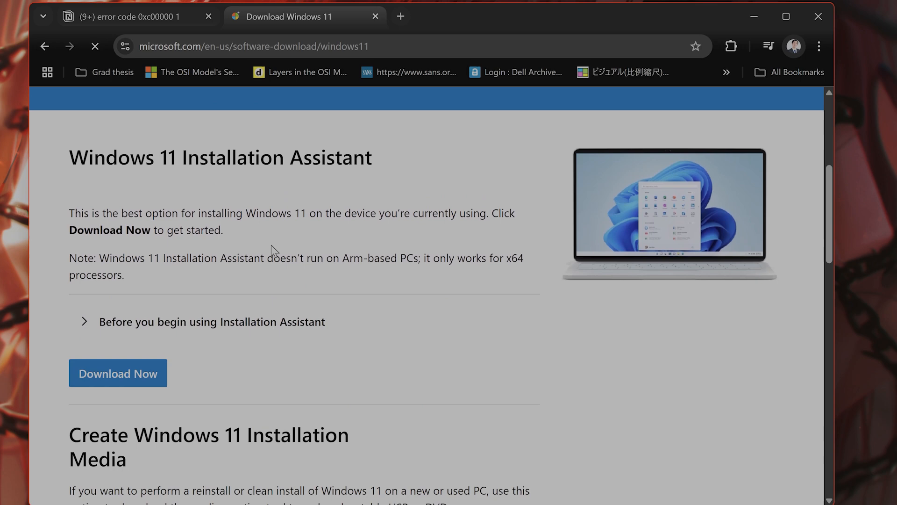
pyautogui.scroll(-3)
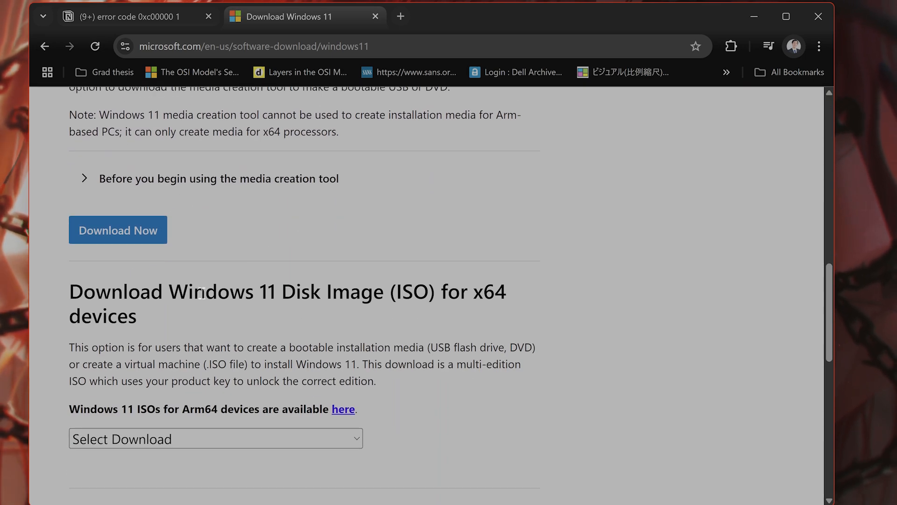
pyautogui.scroll(3)
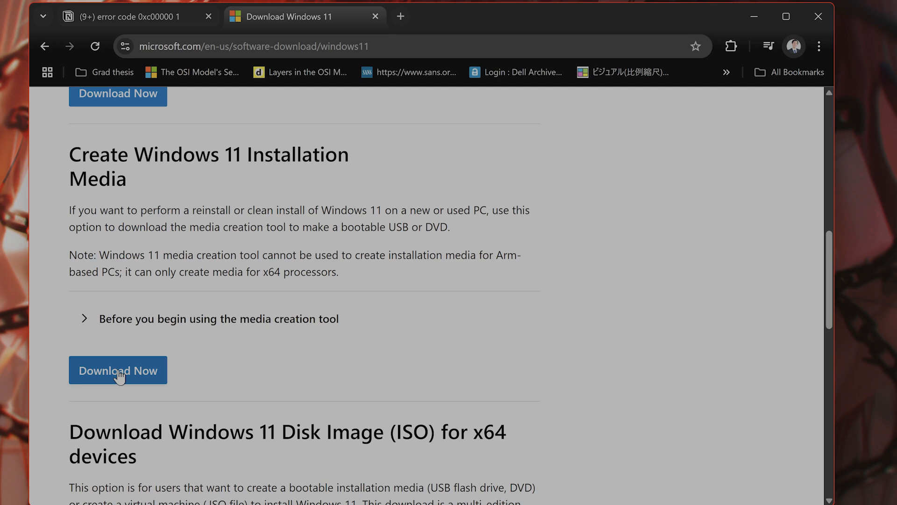
pyautogui.scroll(3)
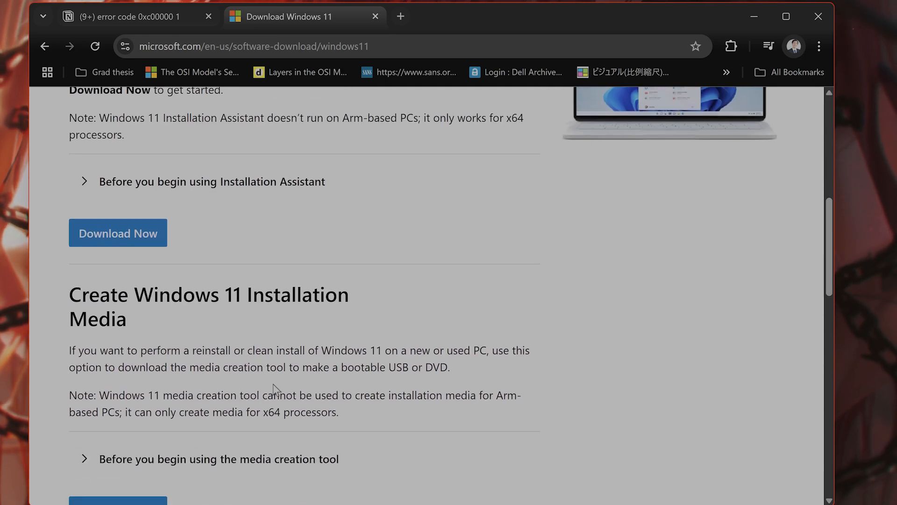
pyautogui.moveTo(212, 78)
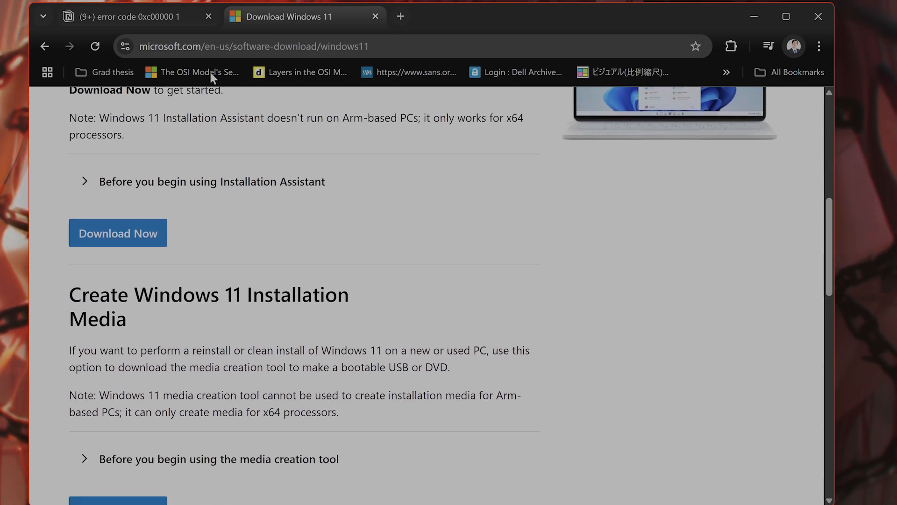
pyautogui.click(129, 16)
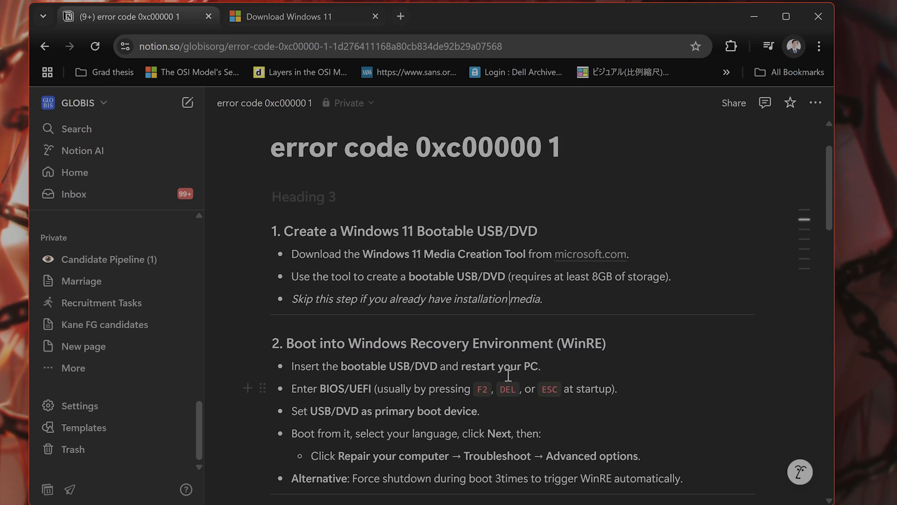
pyautogui.scroll(-3)
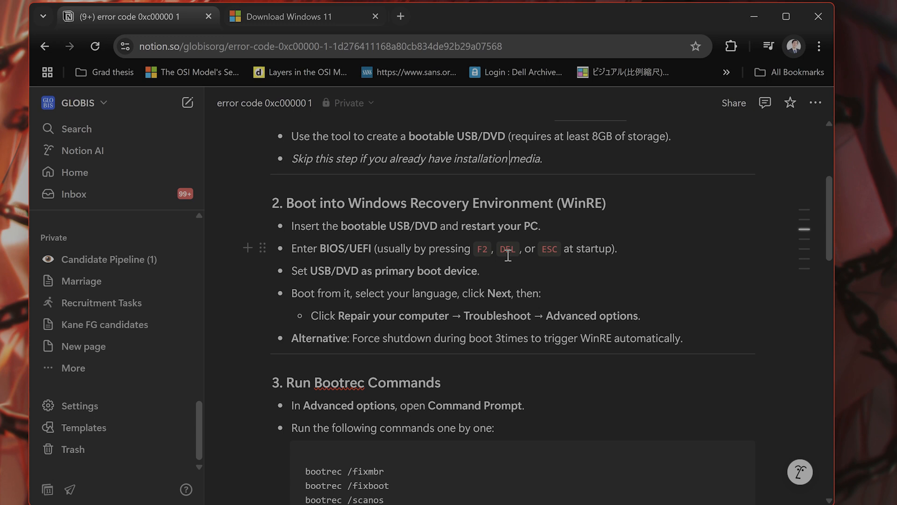
pyautogui.click(477, 270)
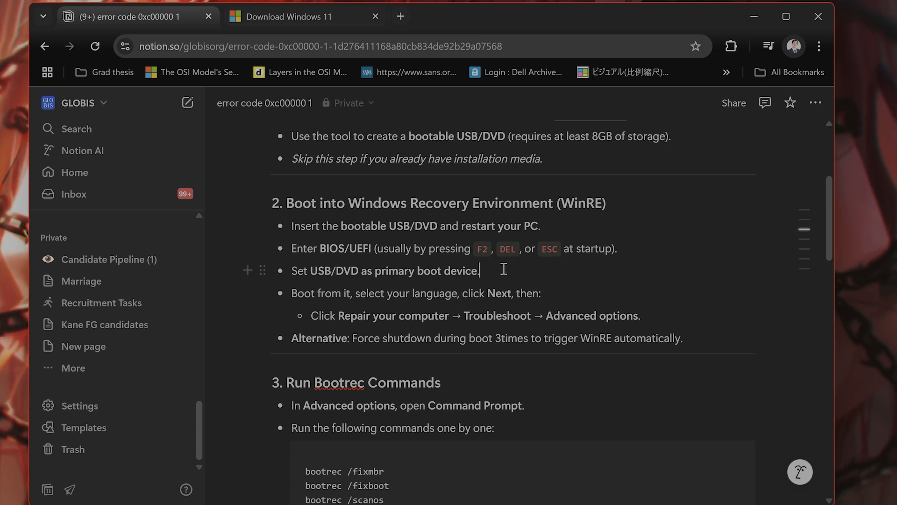
pyautogui.moveTo(311, 271); pyautogui.dragTo(479, 270)
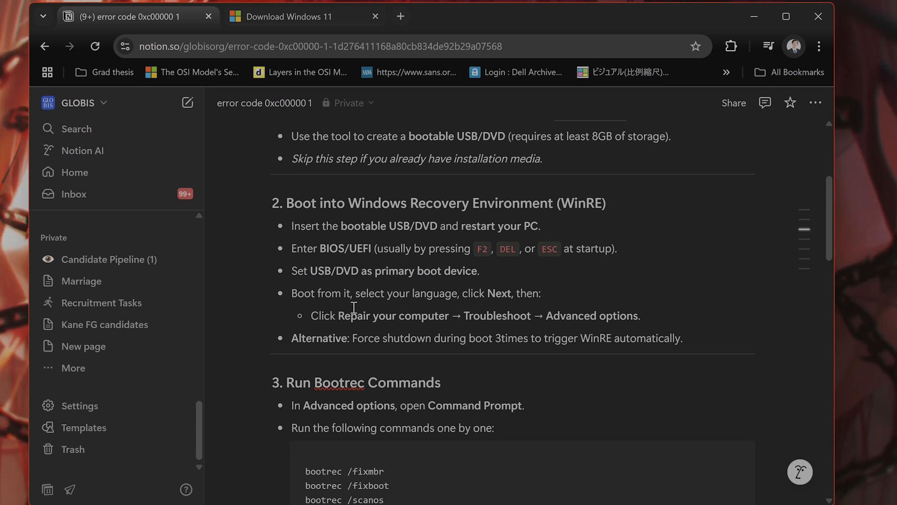
pyautogui.moveTo(353, 301)
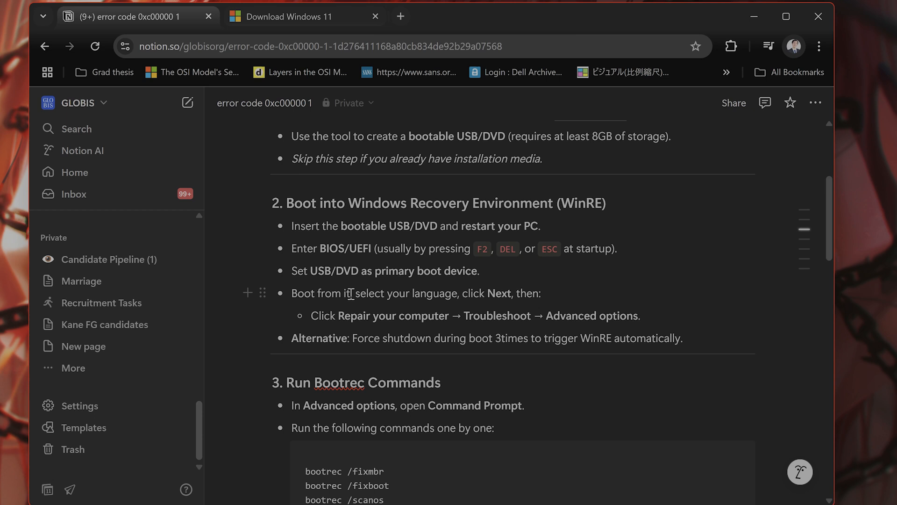
pyautogui.moveTo(350, 311)
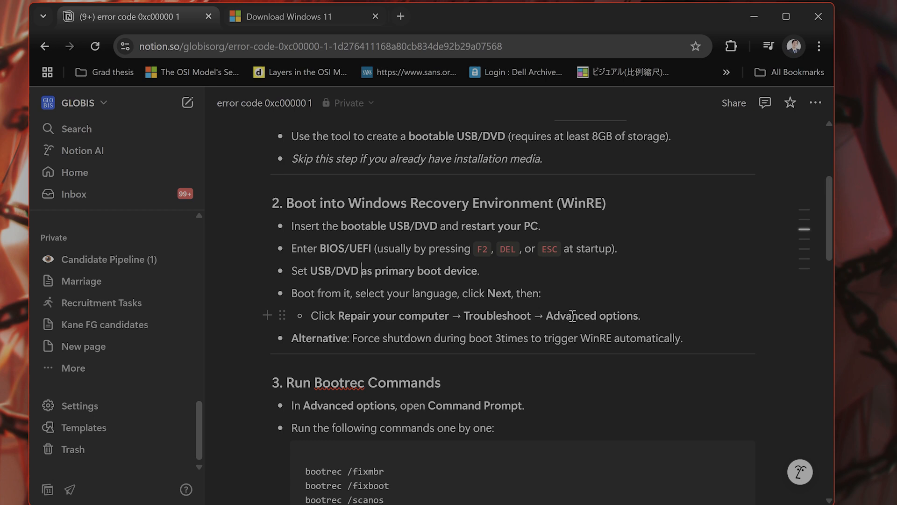
pyautogui.scroll(-3)
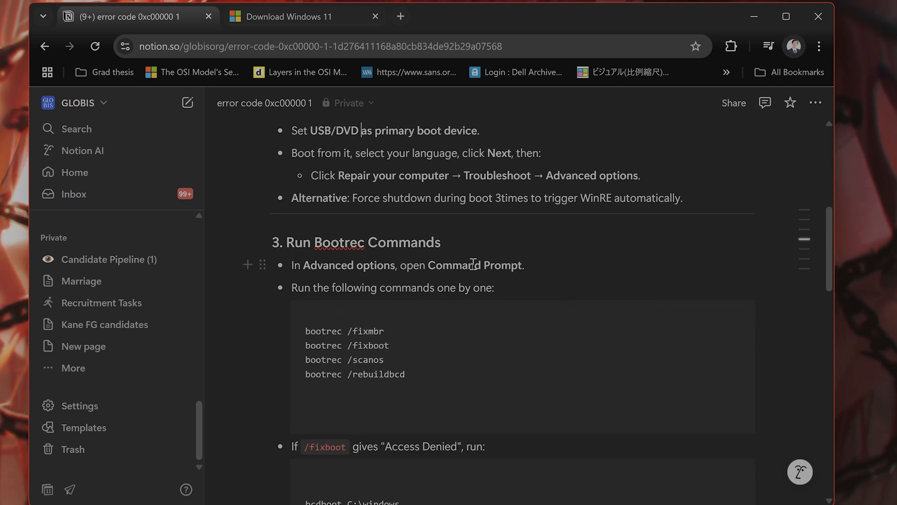
pyautogui.moveTo(394, 289)
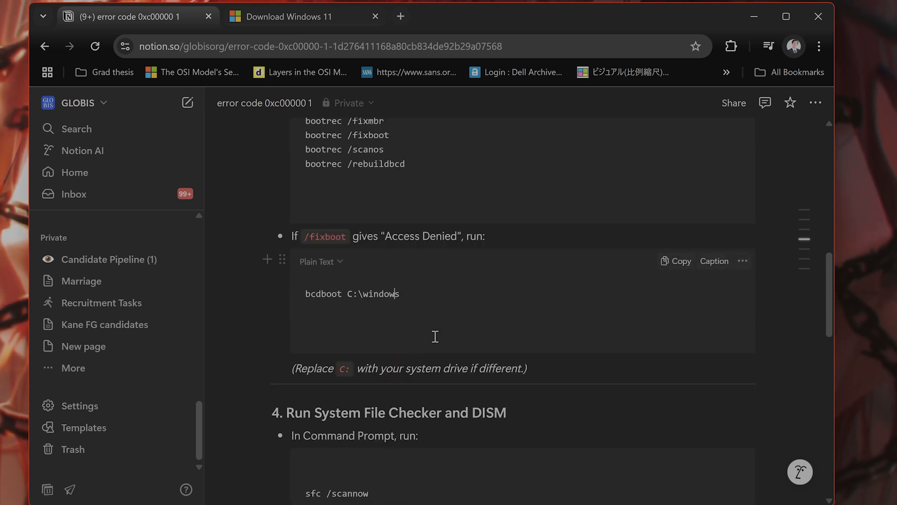
pyautogui.scroll(-3)
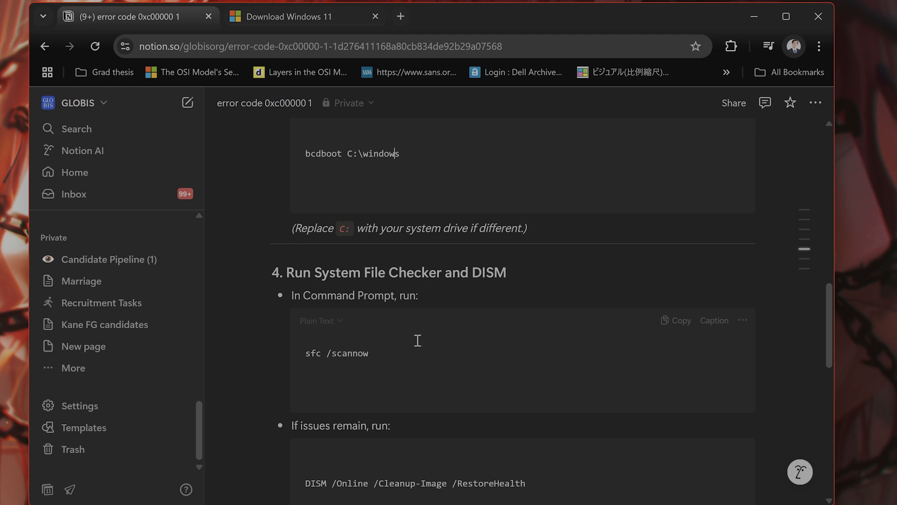
pyautogui.scroll(-3)
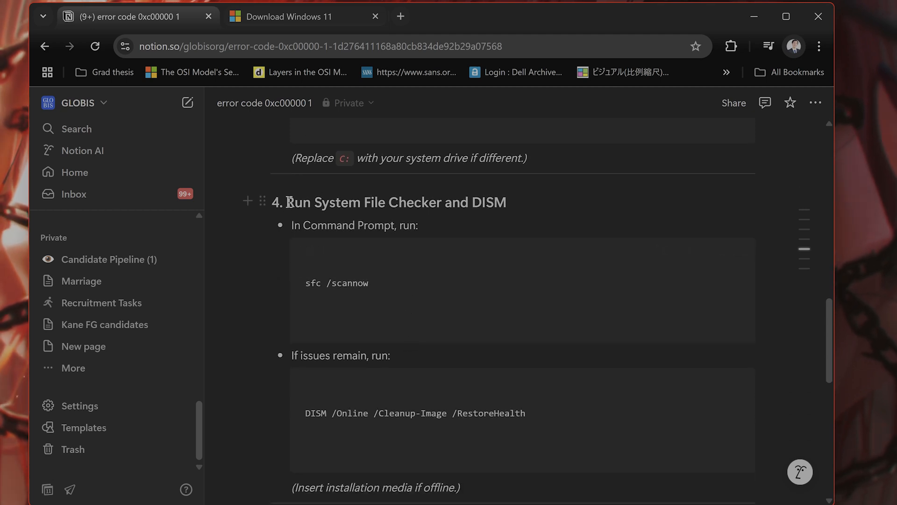
pyautogui.moveTo(288, 202); pyautogui.dragTo(392, 202)
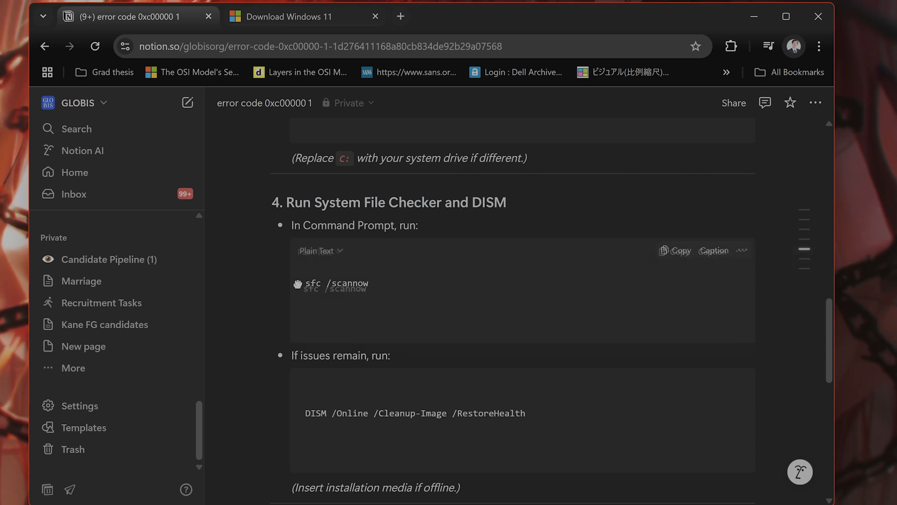
pyautogui.scroll(-3)
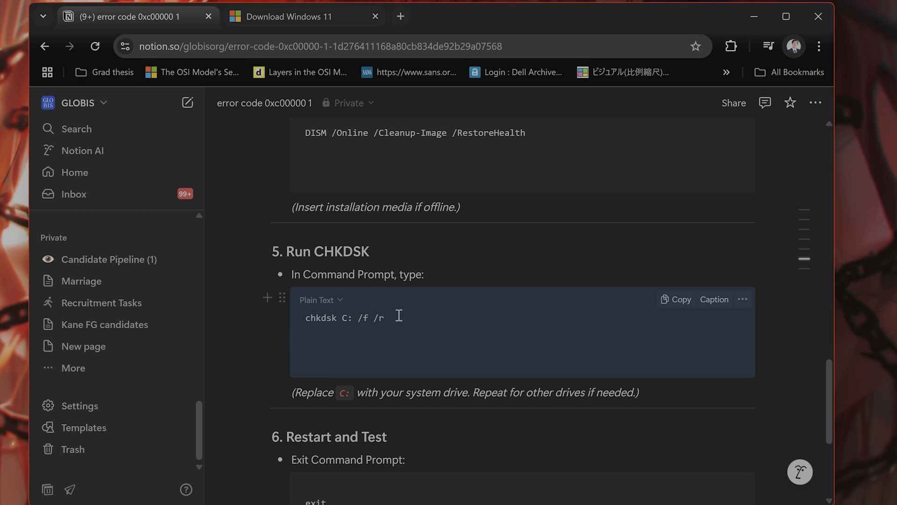
pyautogui.scroll(-3)
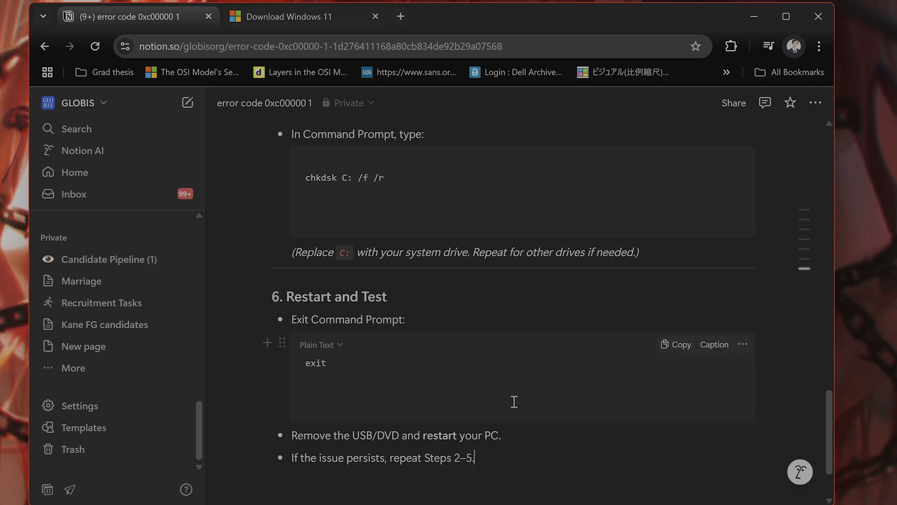
pyautogui.moveTo(530, 362)
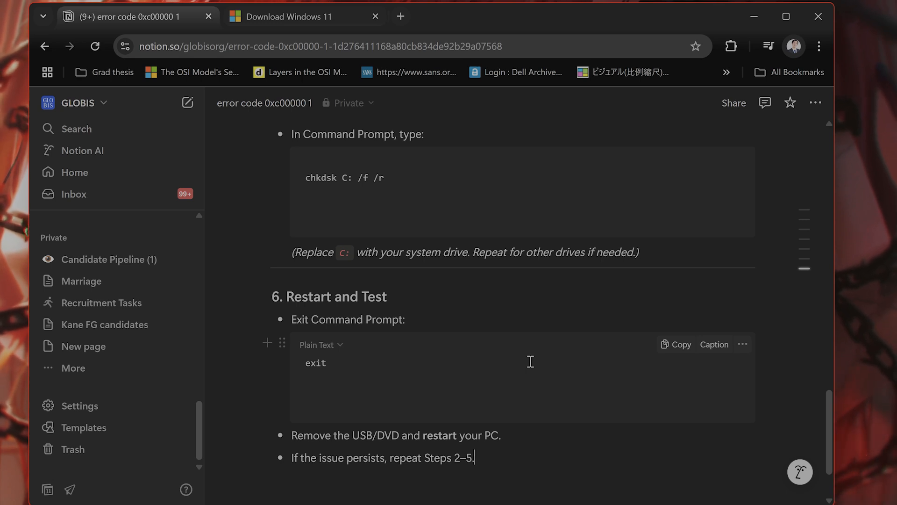
pyautogui.moveTo(530, 367)
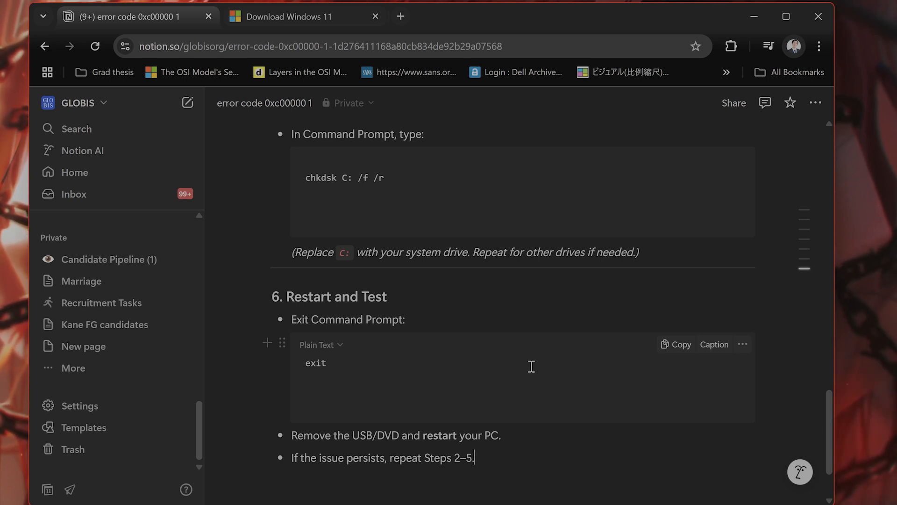
pyautogui.moveTo(507, 368)
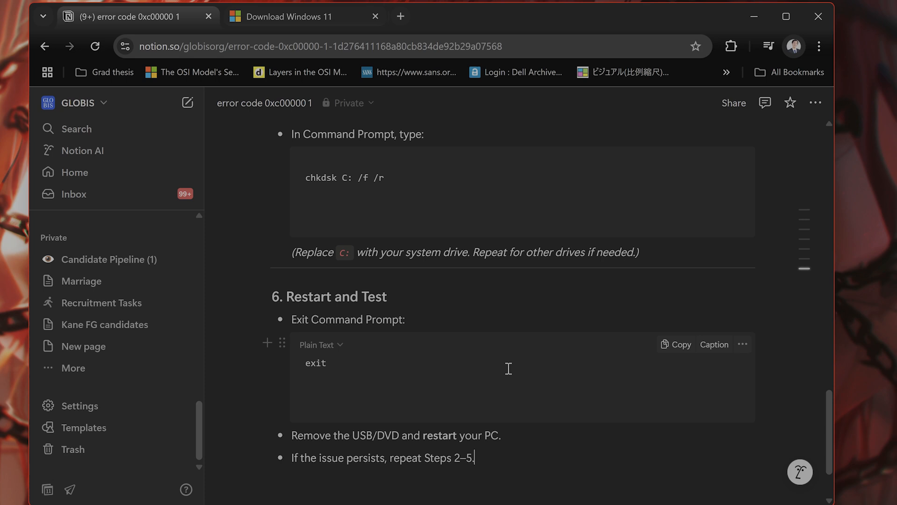